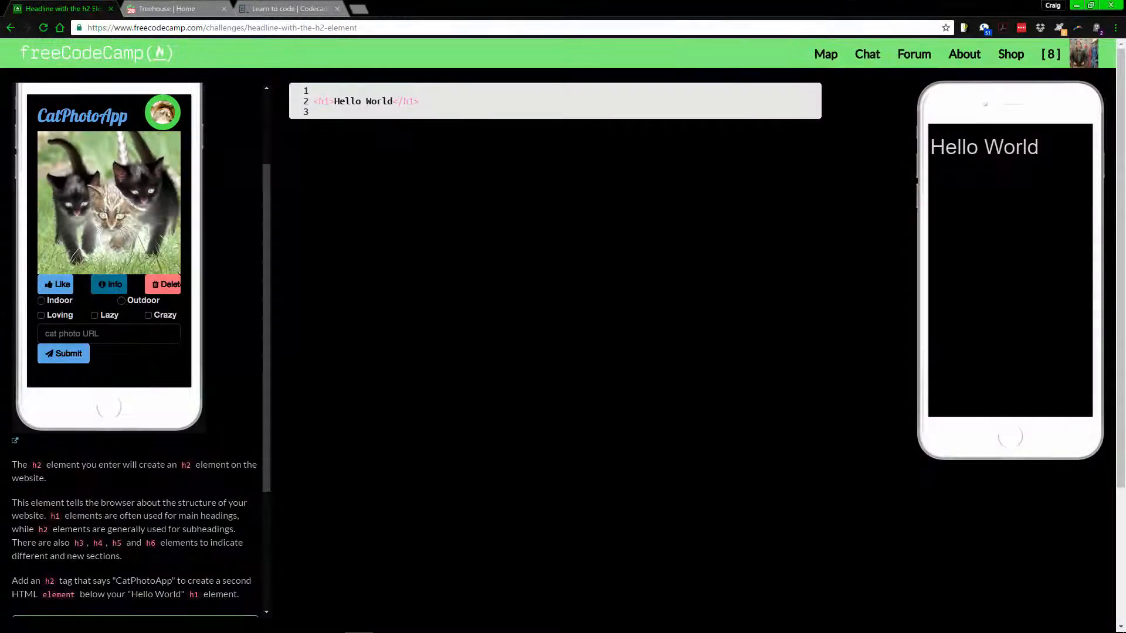
mouse_move(485, 331)
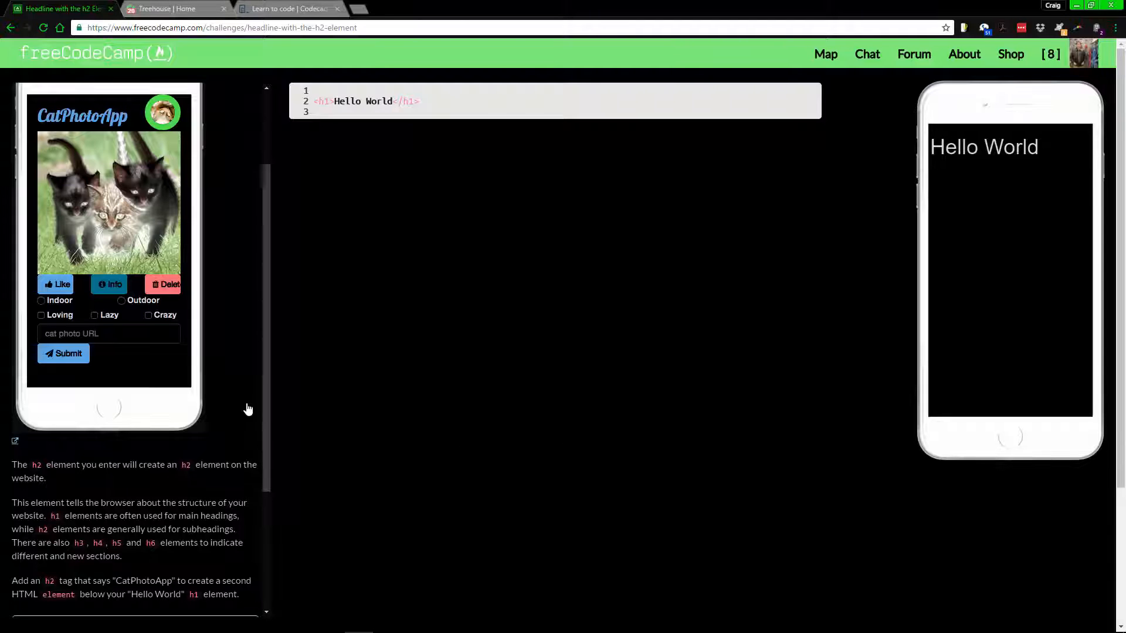
Switch to the Treehouse home dashboard showing in-progress courses and the suggested next workshop.
scroll(down, 3)
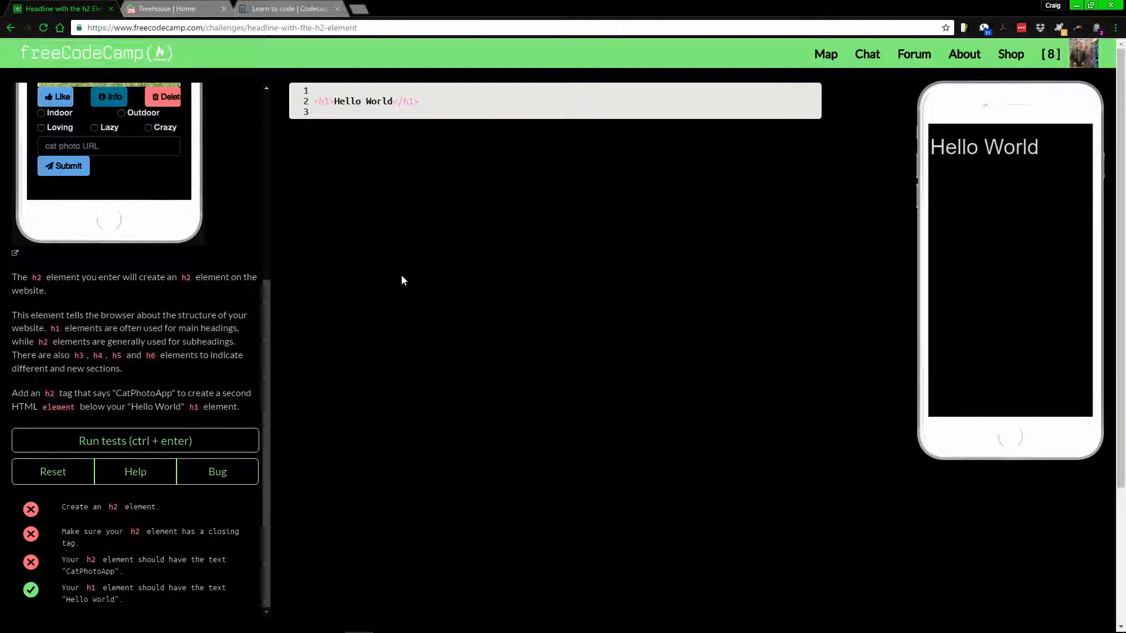
mouse_move(49, 309)
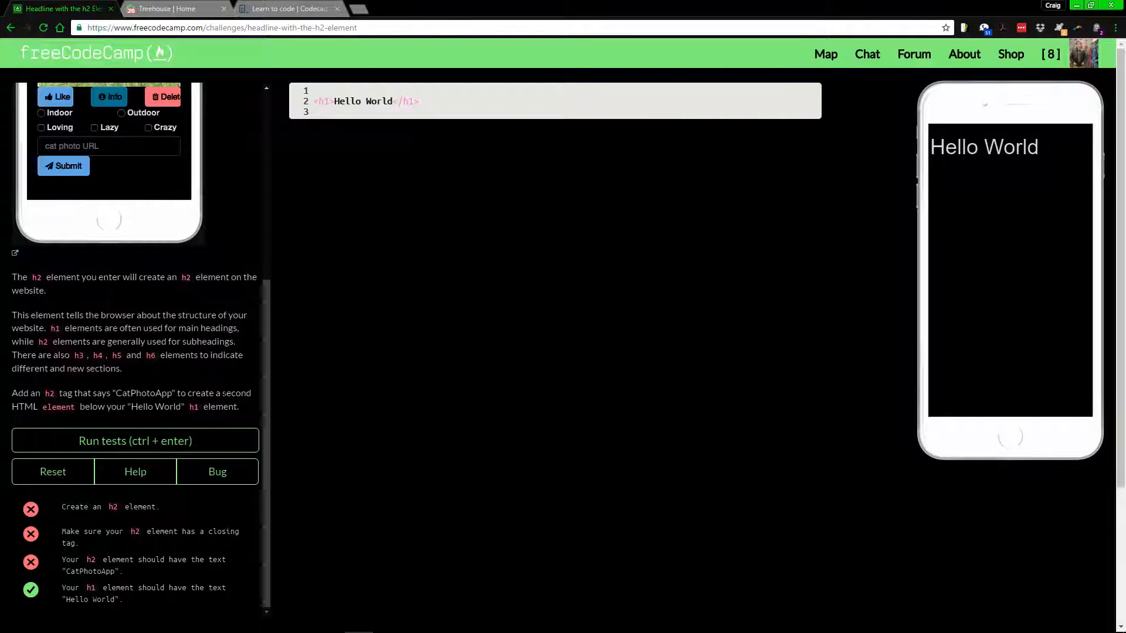
mouse_move(385, 376)
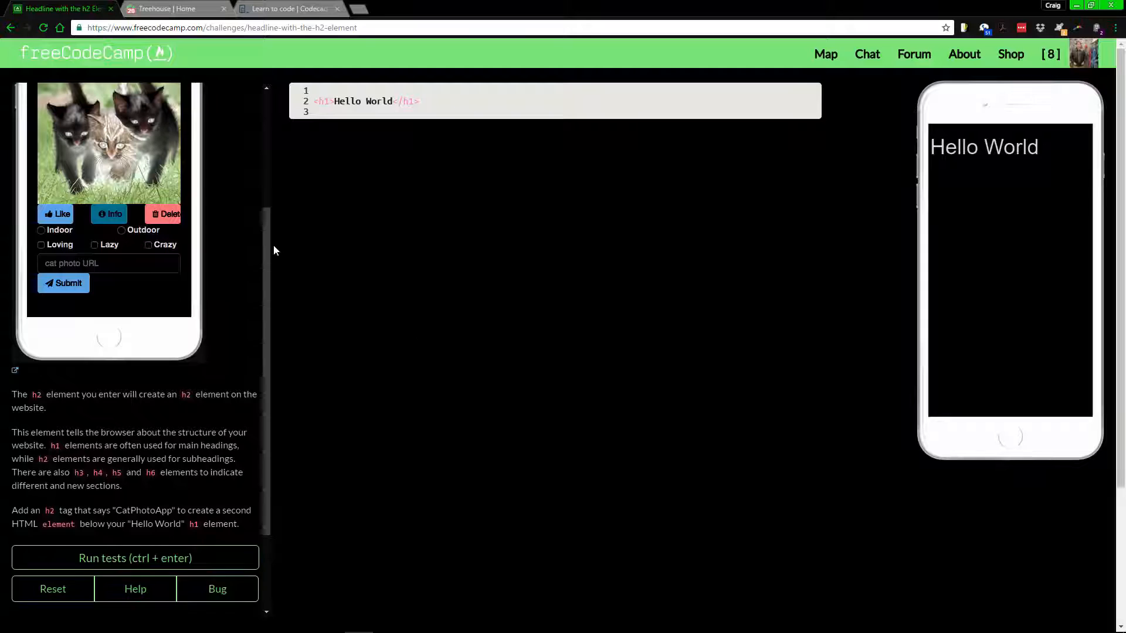
mouse_move(348, 432)
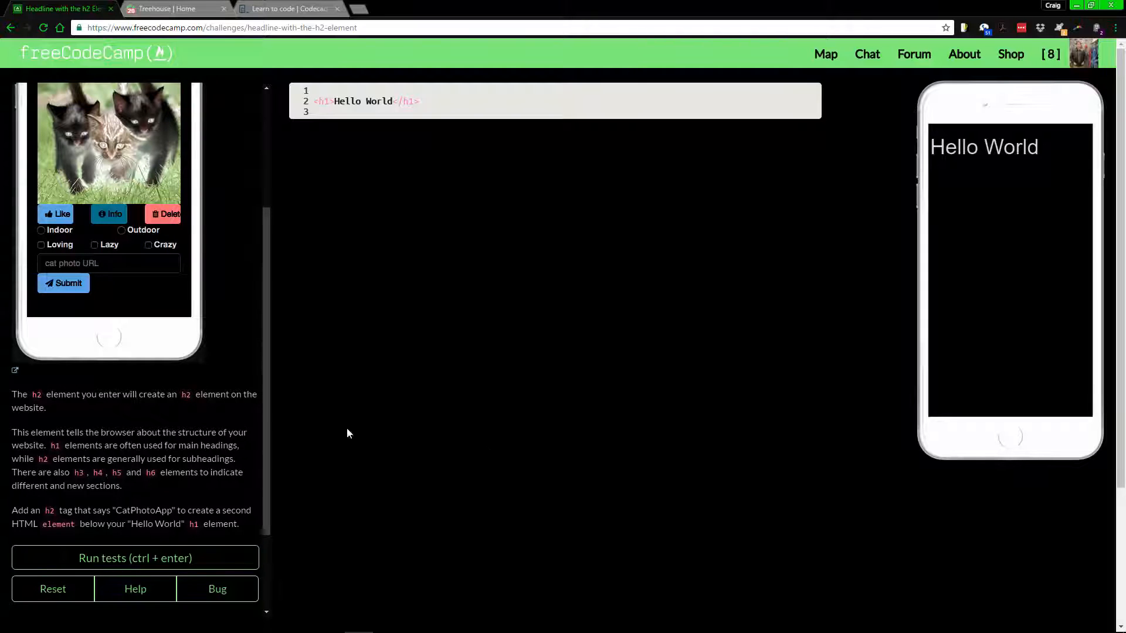
mouse_move(398, 467)
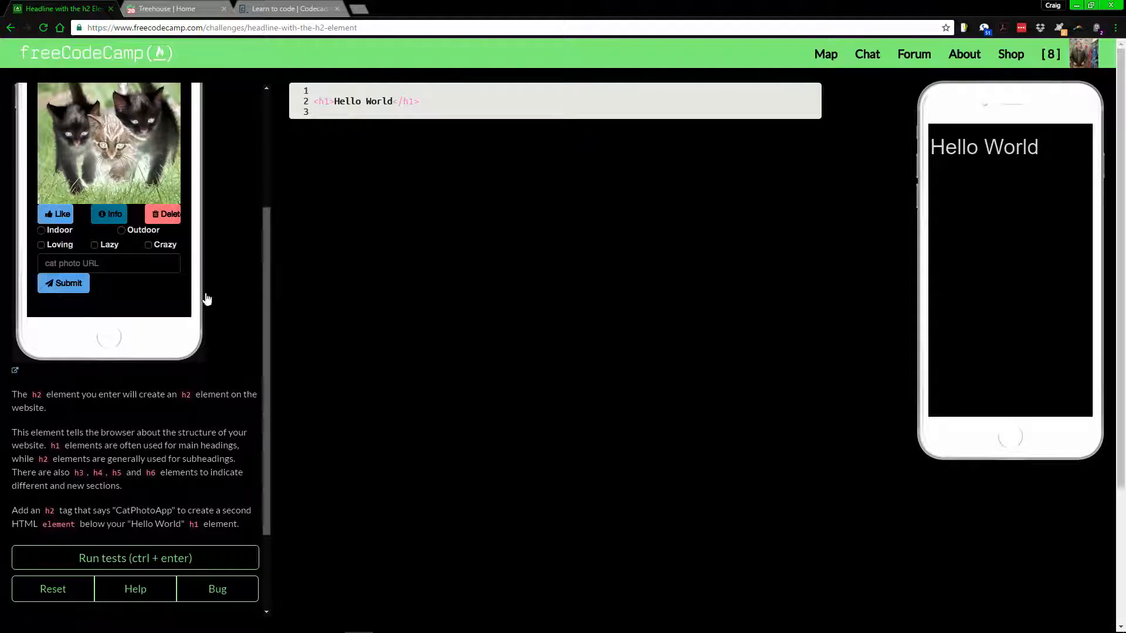
mouse_move(257, 119)
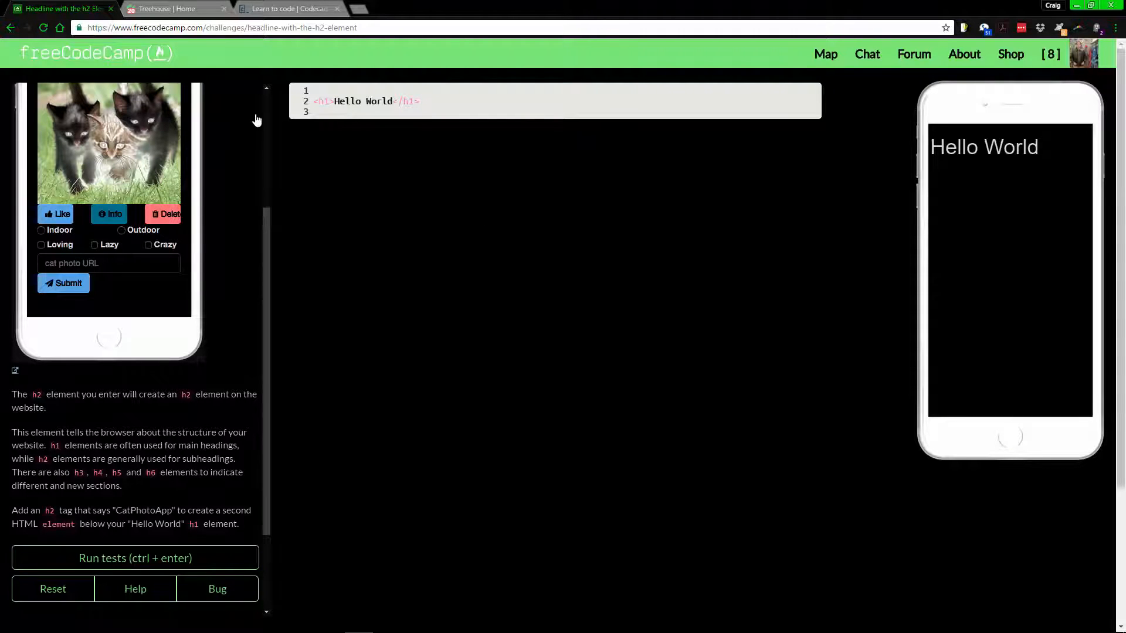
click(172, 8)
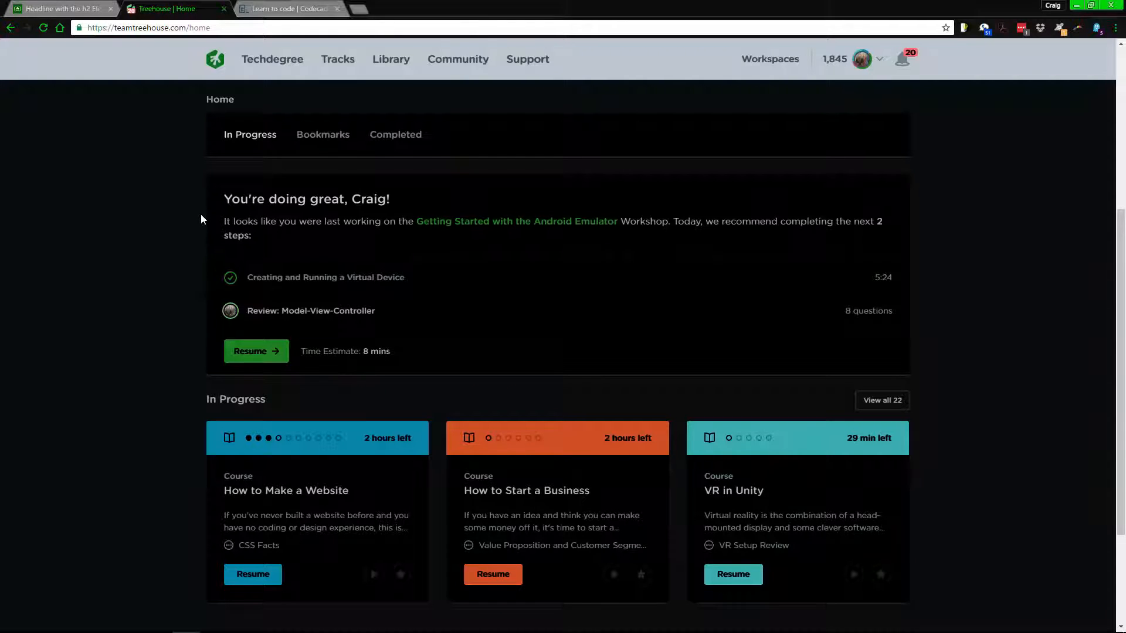
mouse_move(310, 257)
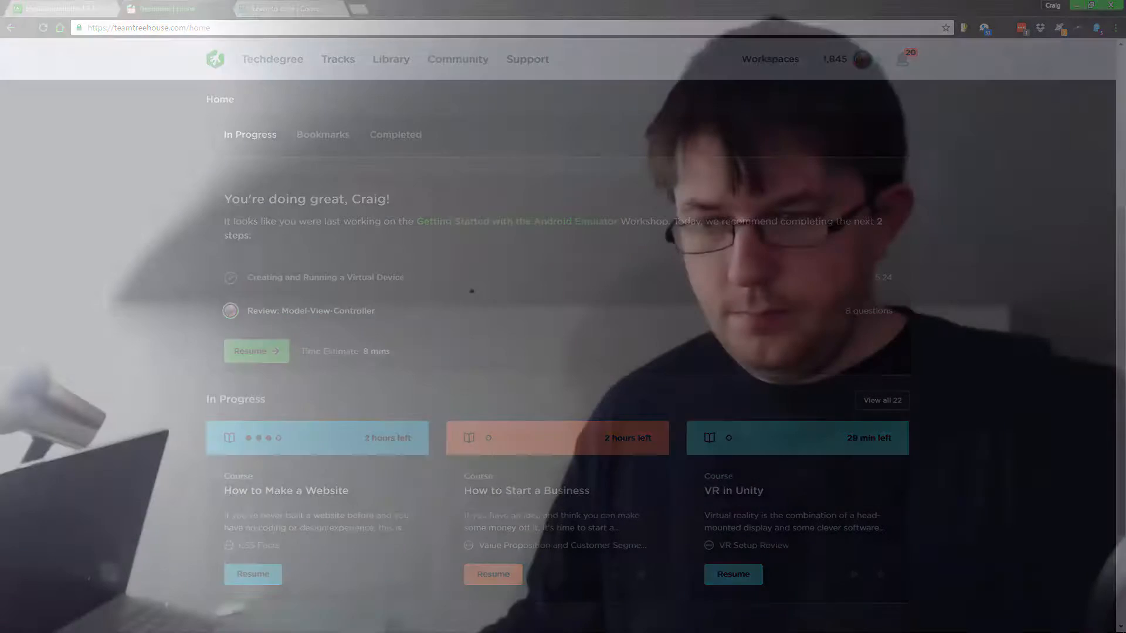
Switch to the Codecademy homepage headed 'Learn to code interactively, for free'.
click(290, 8)
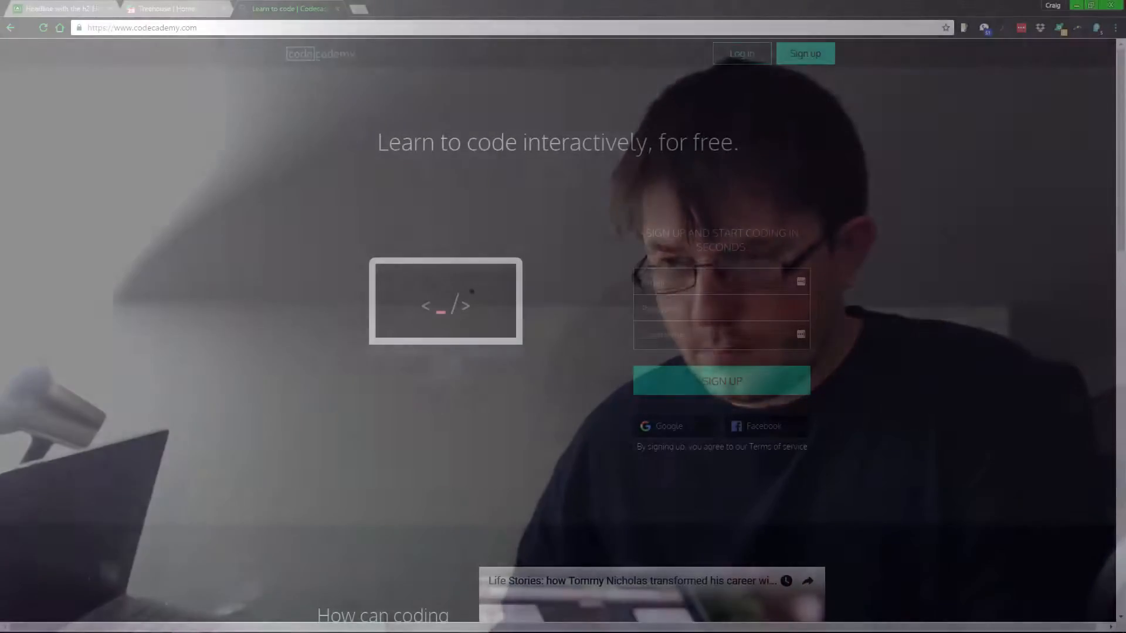